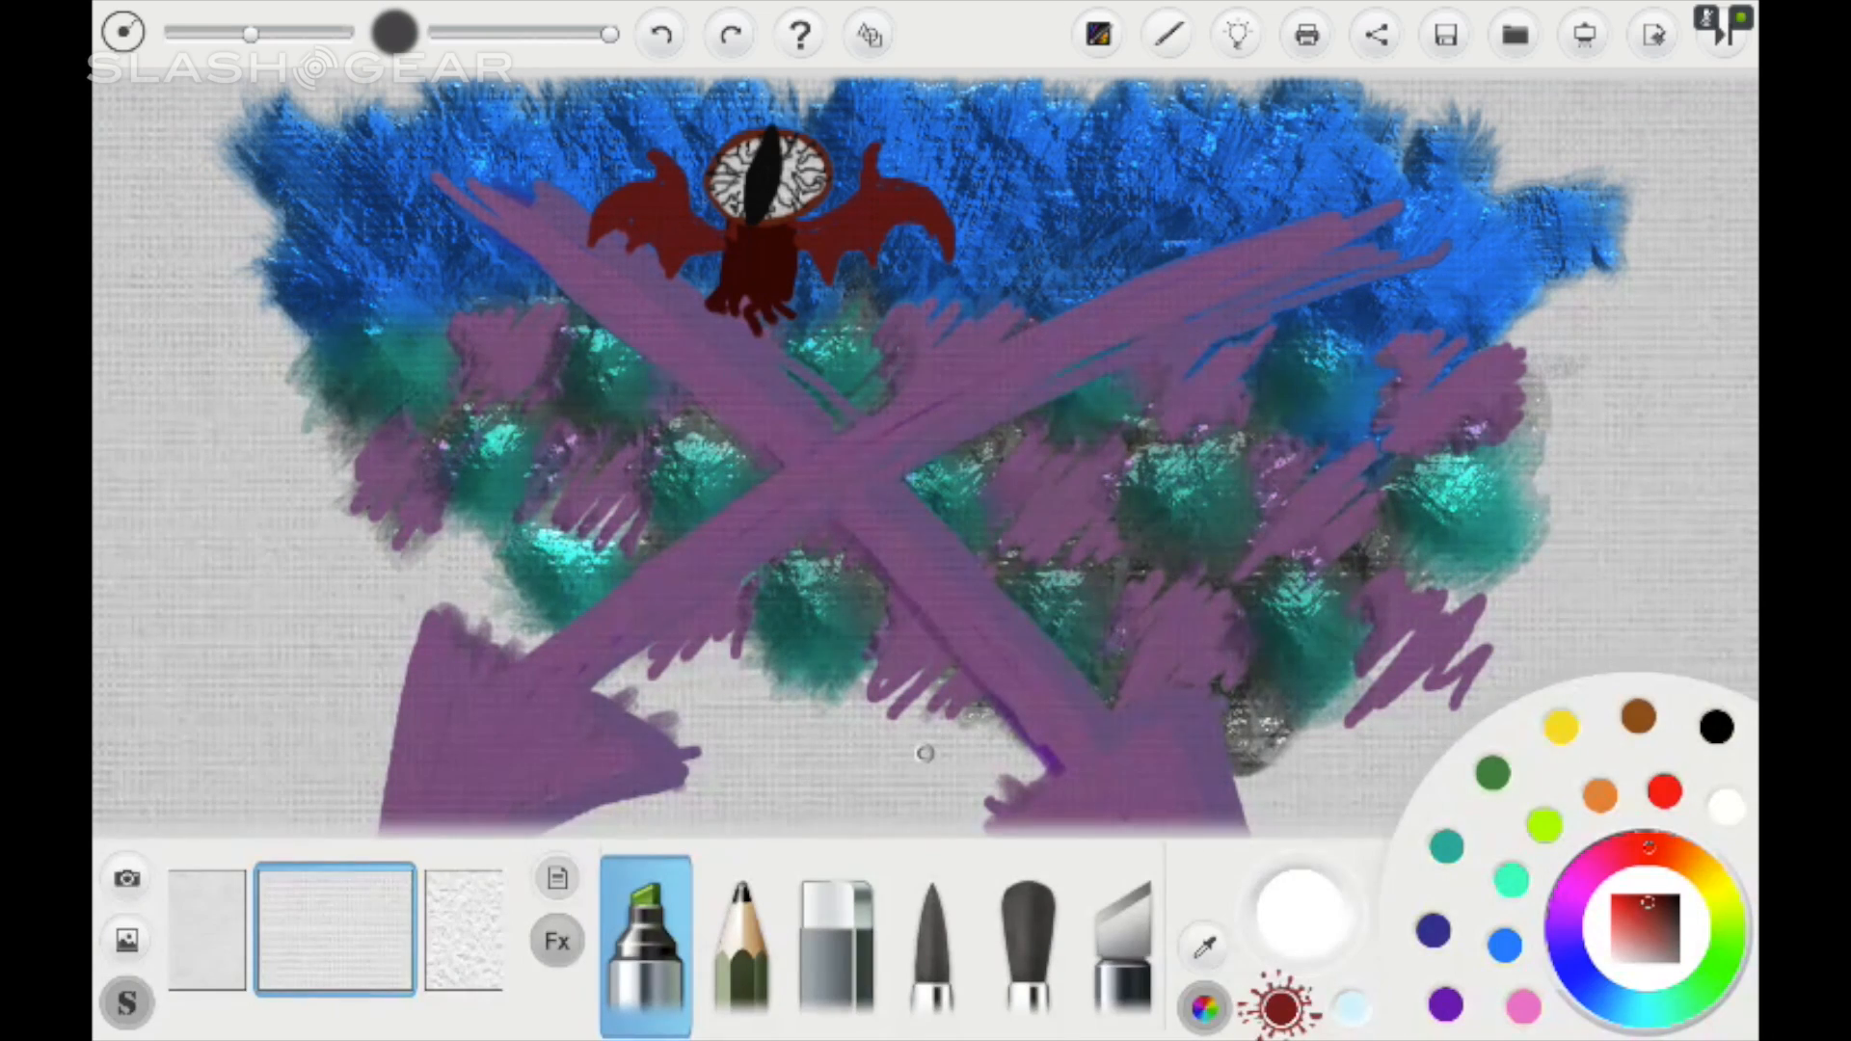
- Paint orange curved oil strokes framing both upper sides over the blue, teal and purple layers
{"action": "left_click", "coordinate": [1026, 938]}
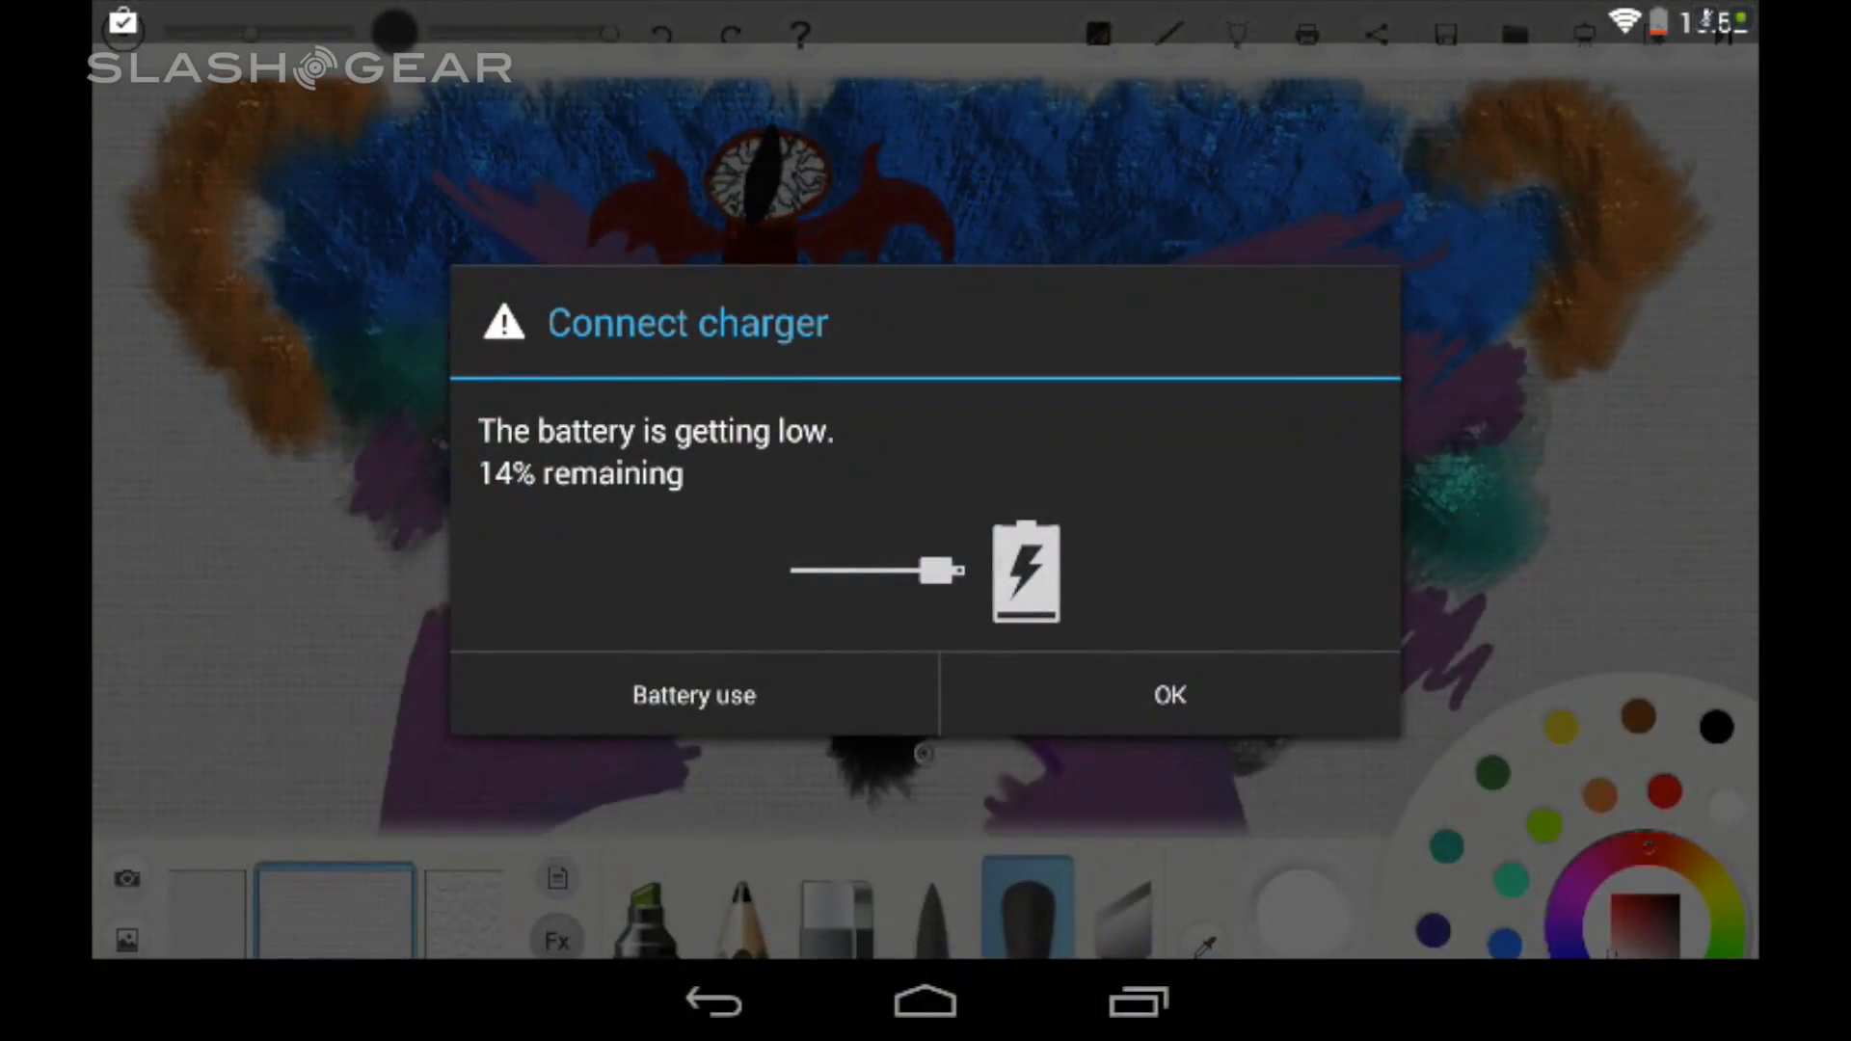
- Dismiss the Connect charger low-battery warning to reveal the blue-and-pink swirl painting
{"action": "left_click", "coordinate": [1167, 694]}
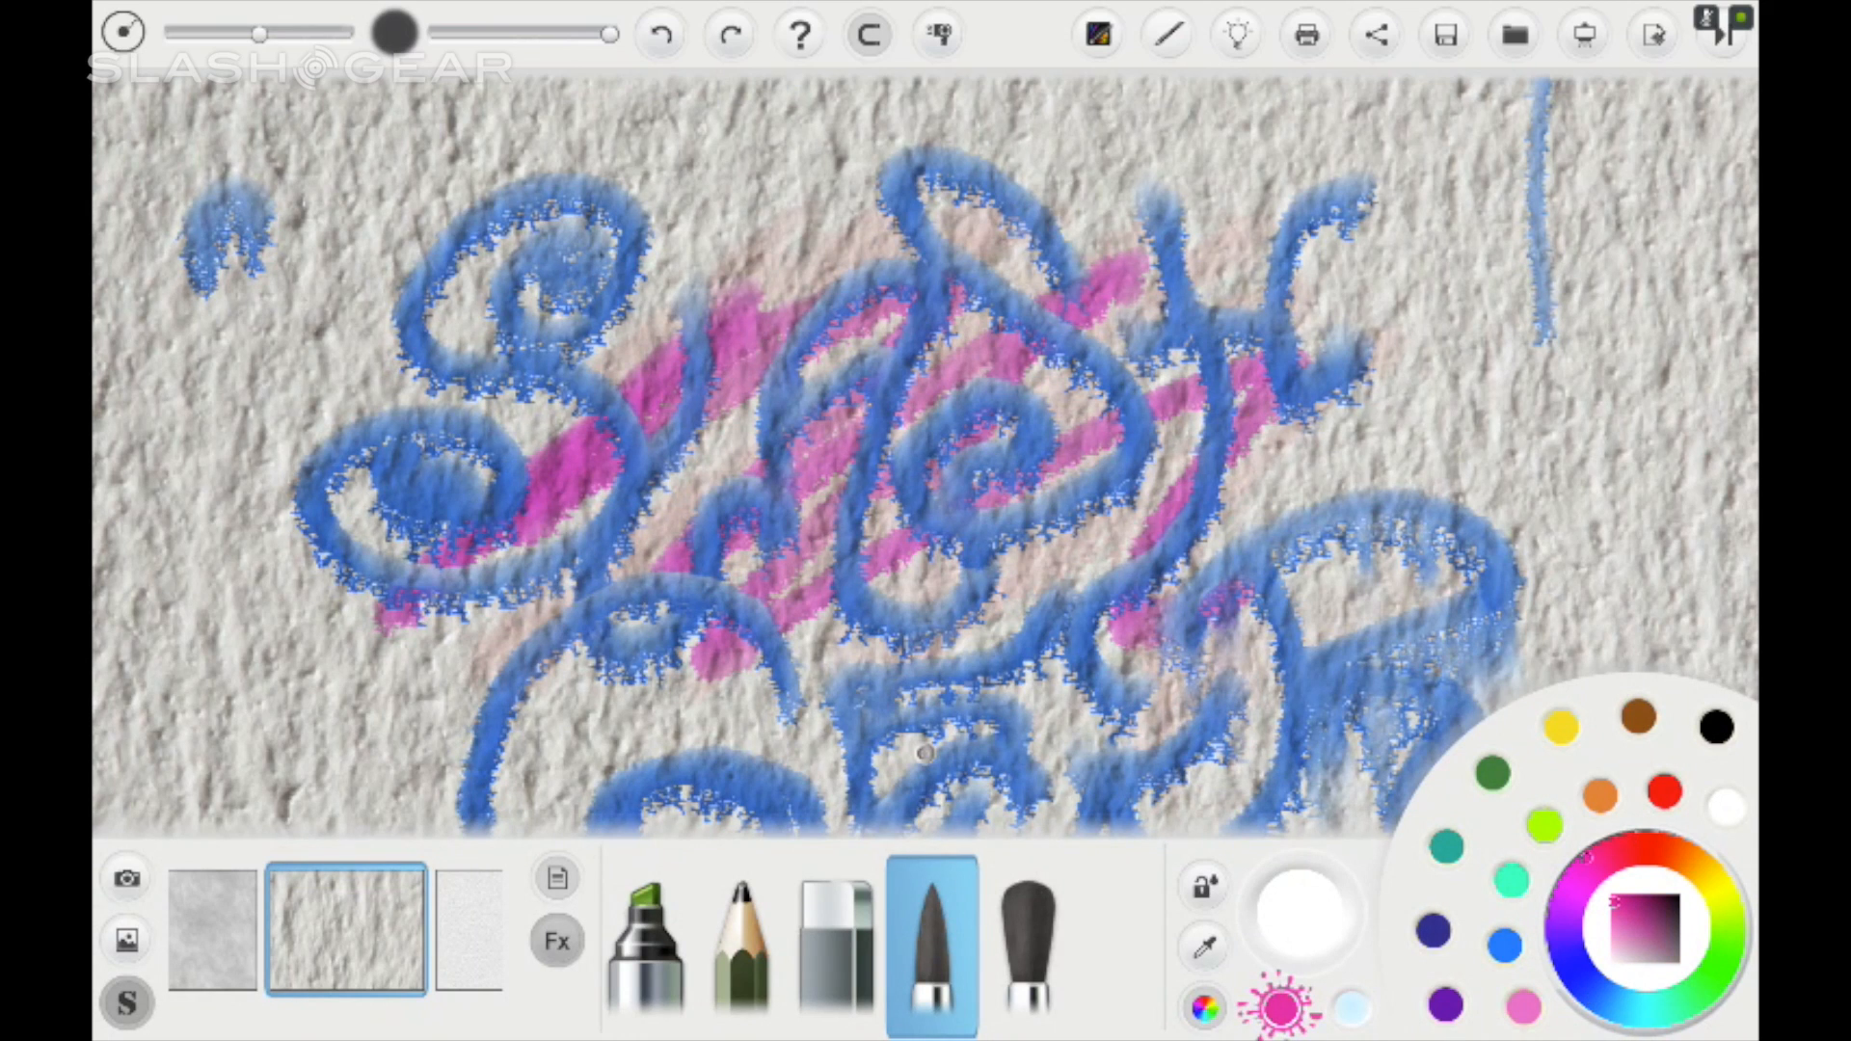